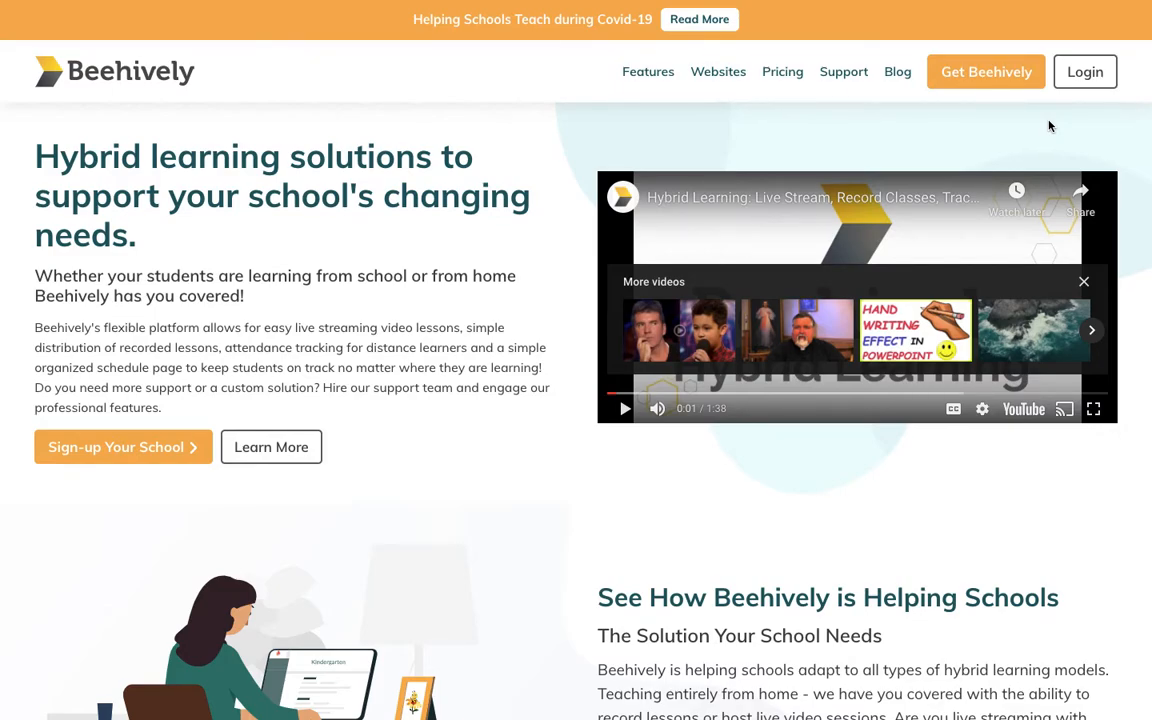
pyautogui.moveTo(1085, 71)
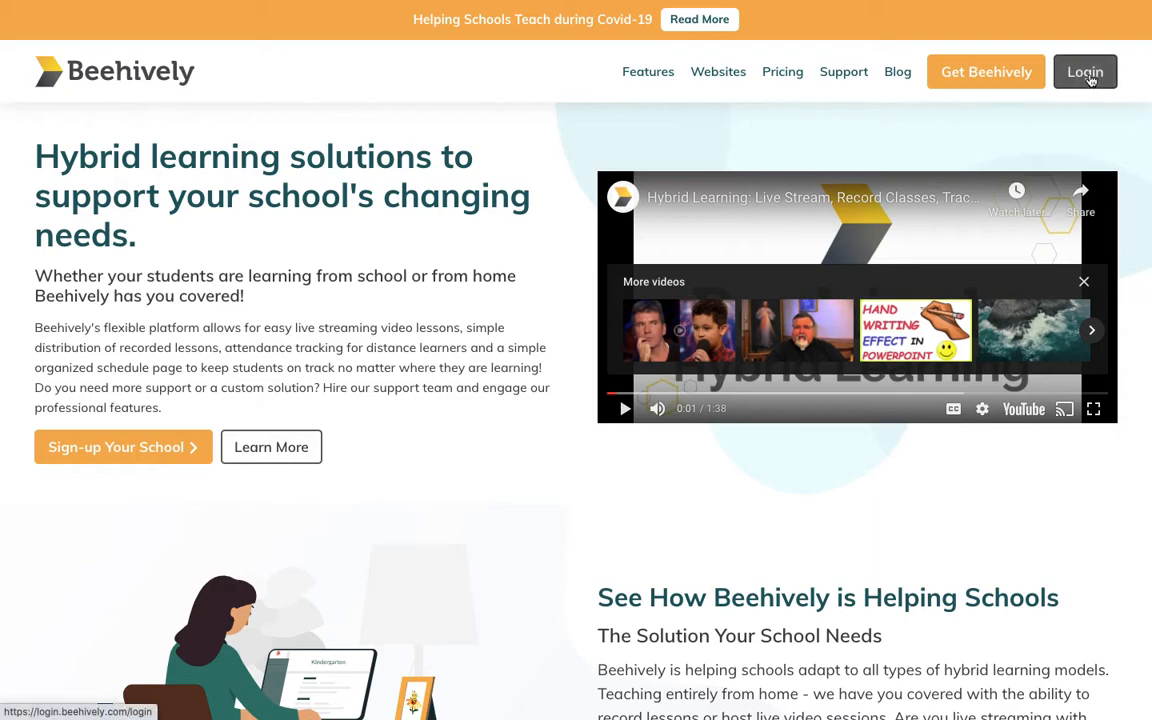
# Sign in to Beehively with the saved teacher email and password
pyautogui.click(1084, 71)
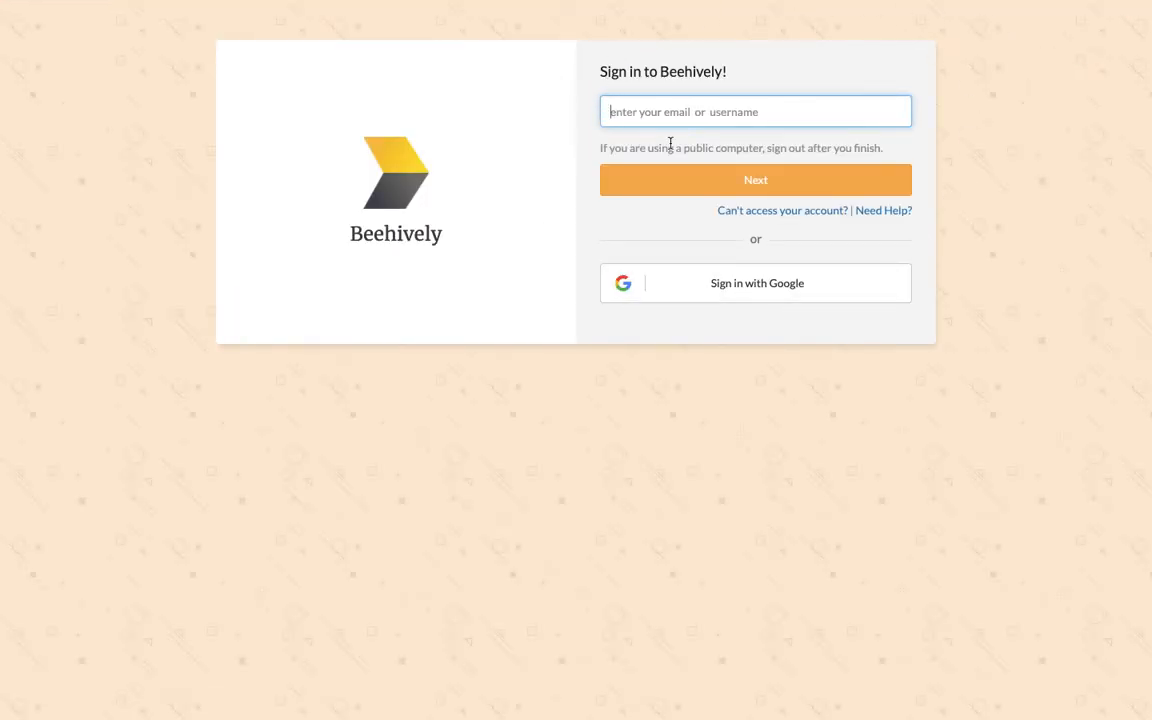
pyautogui.write('ha')
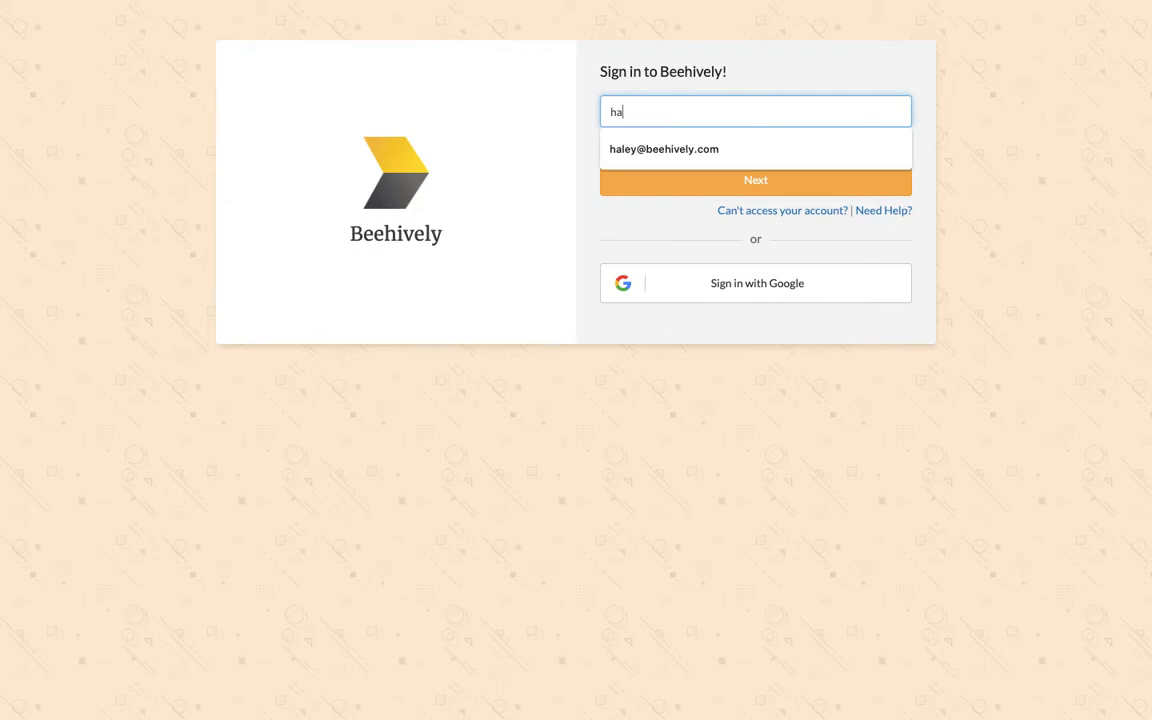
pyautogui.click(664, 148)
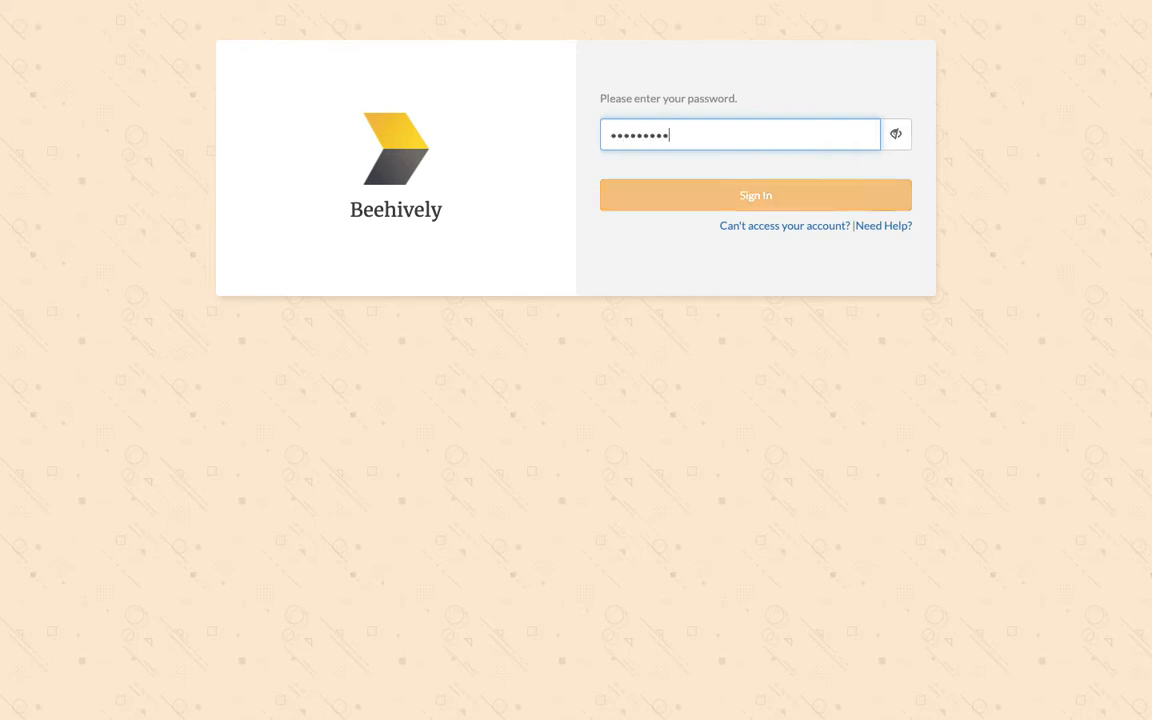
pyautogui.click(755, 194)
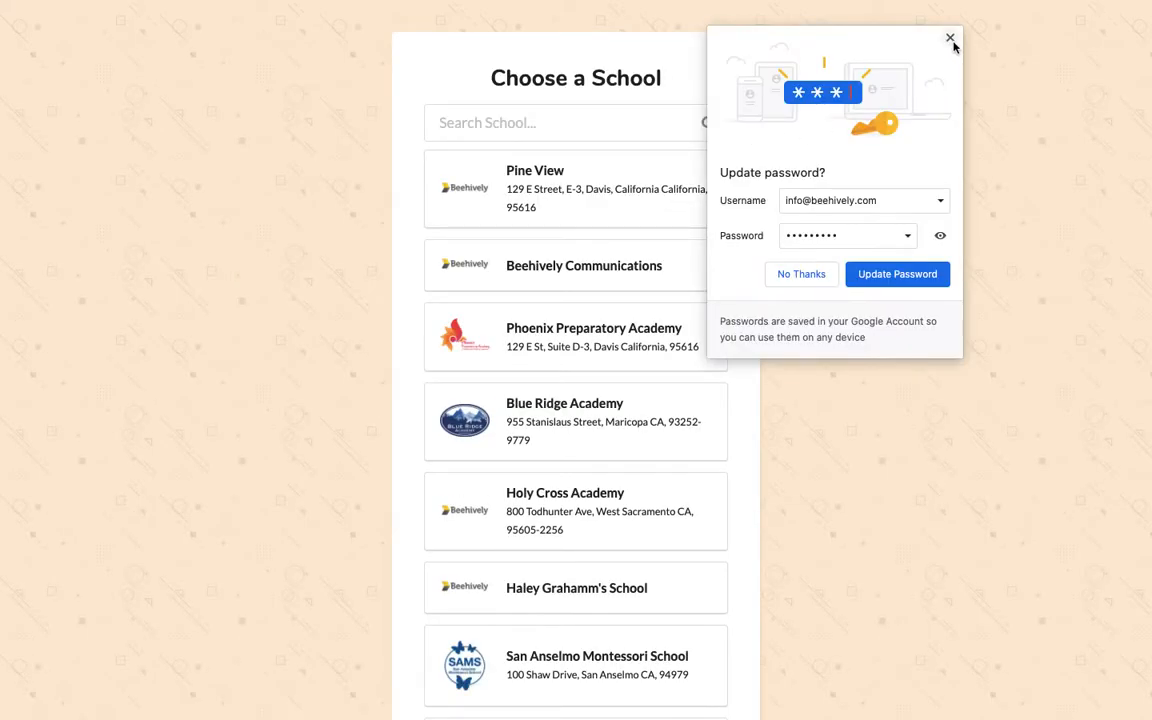
# Dismiss the password update popup and choose Phoenix Preparatory Academy
pyautogui.click(950, 38)
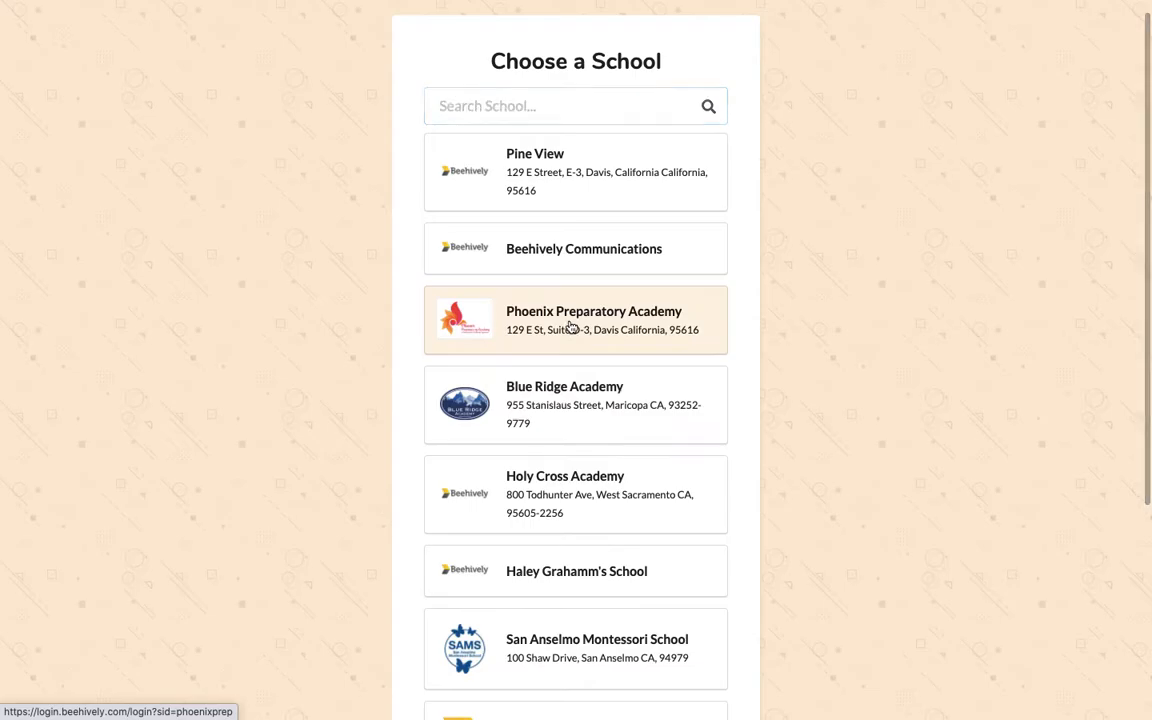
pyautogui.click(593, 320)
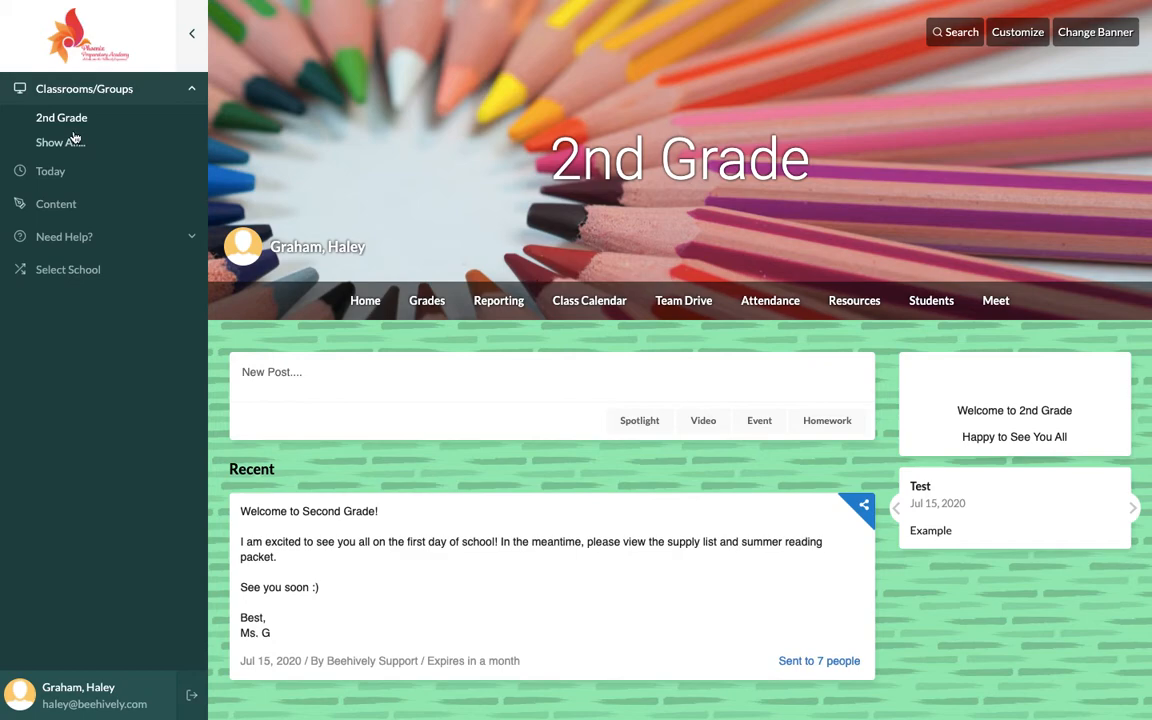
# Show all classrooms and groups, then sign out from the sidebar profile
pyautogui.click(58, 142)
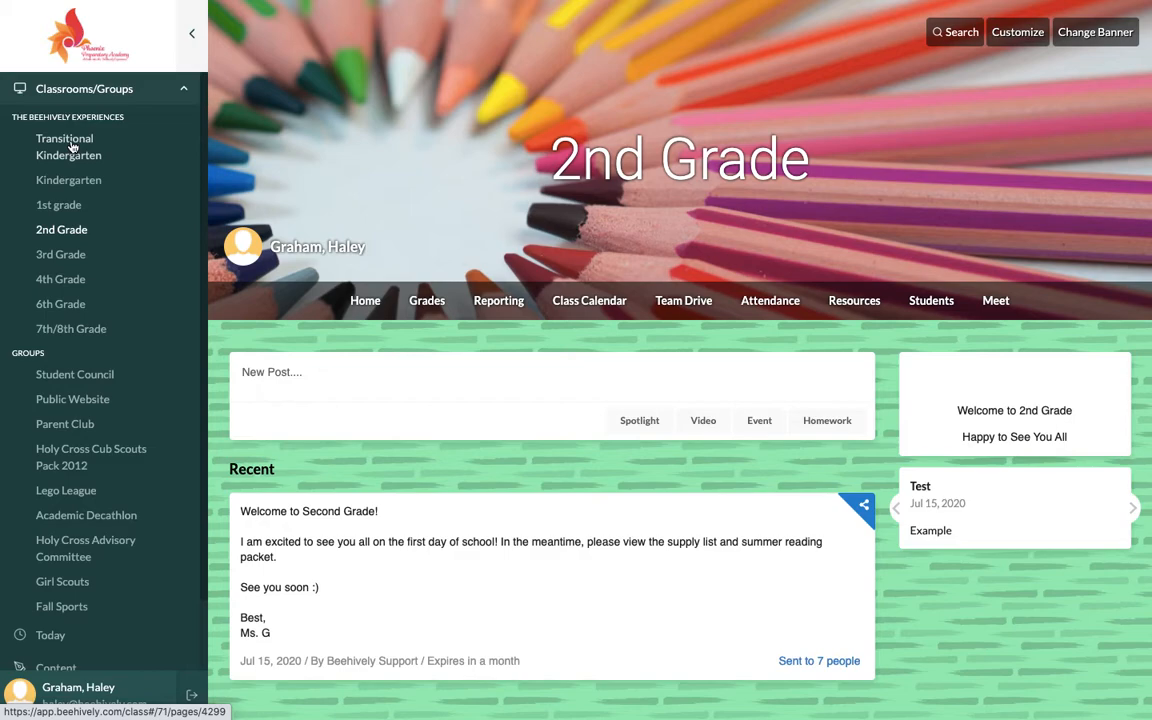
pyautogui.click(191, 695)
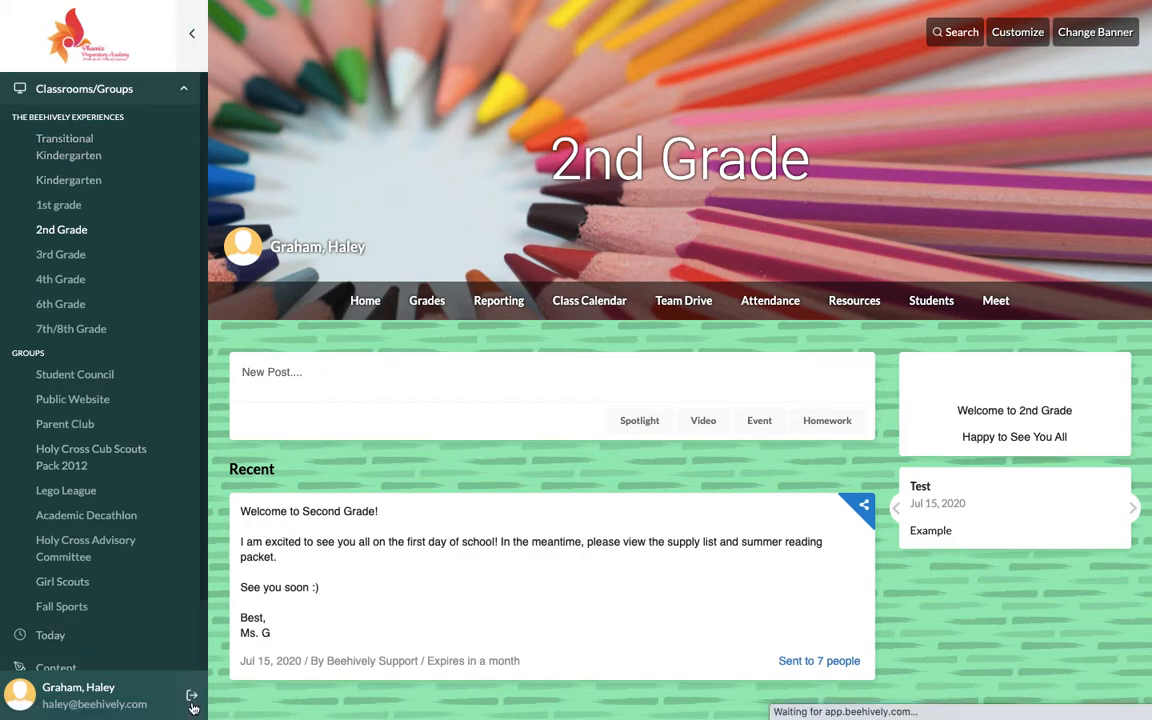
pyautogui.click(192, 694)
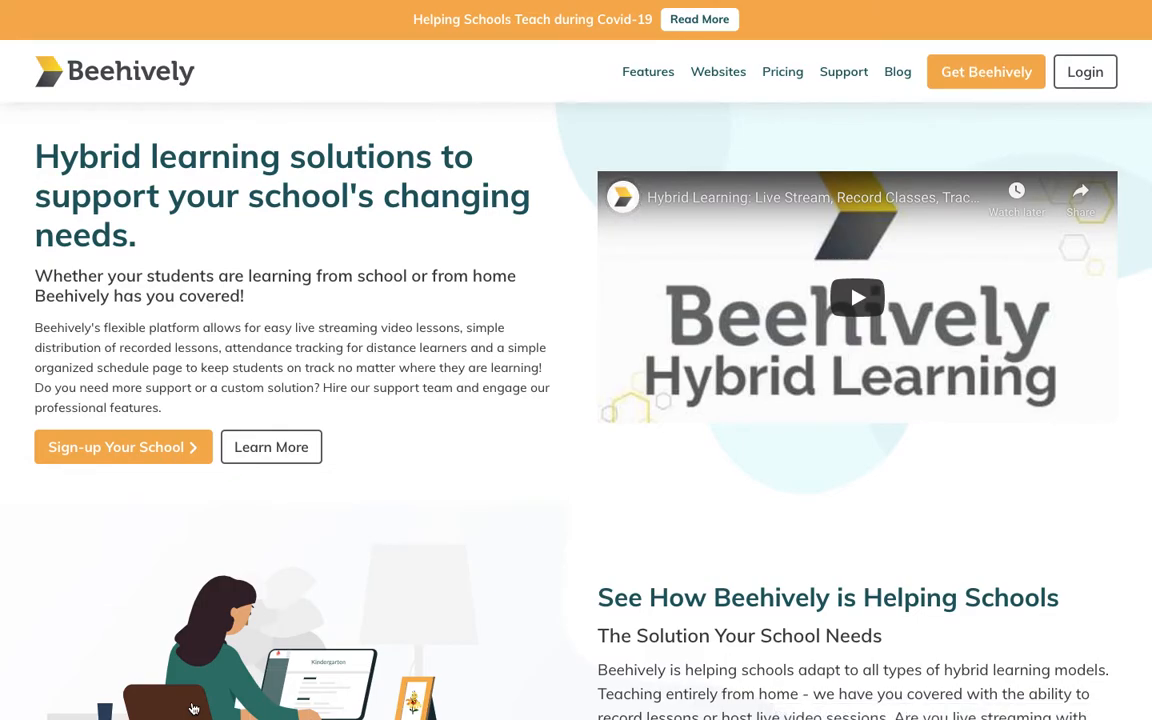
# Enter the saved email on the login page and go to password reset
pyautogui.click(1084, 71)
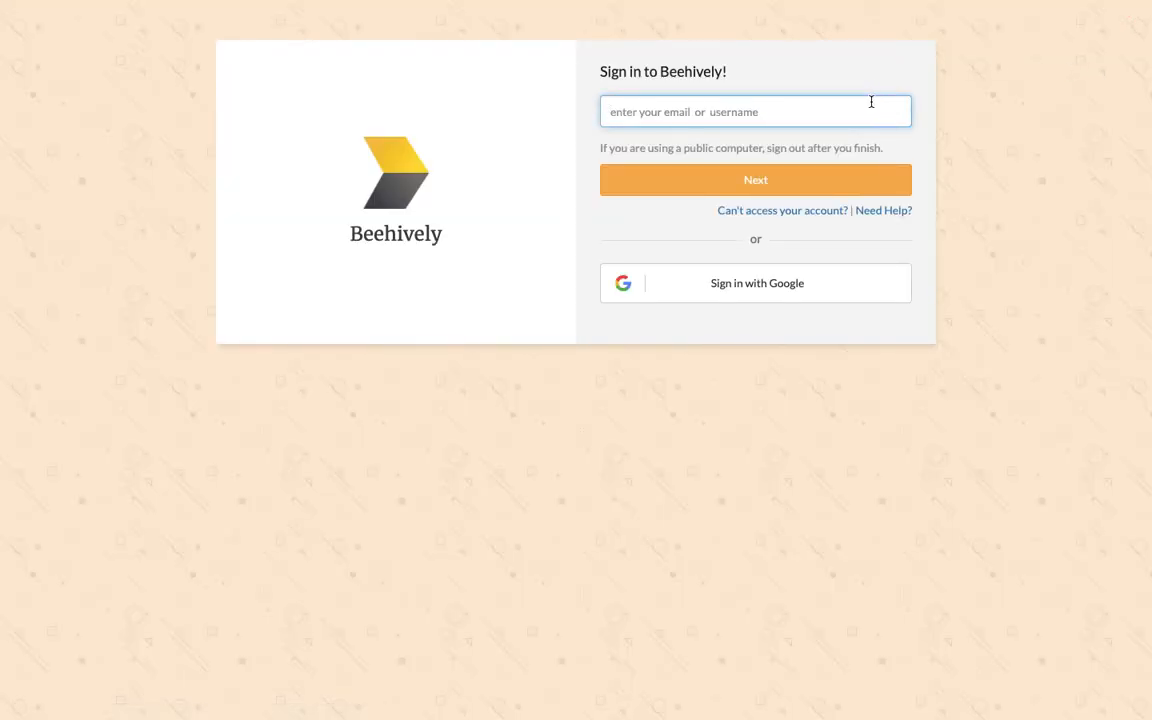
pyautogui.write('haley')
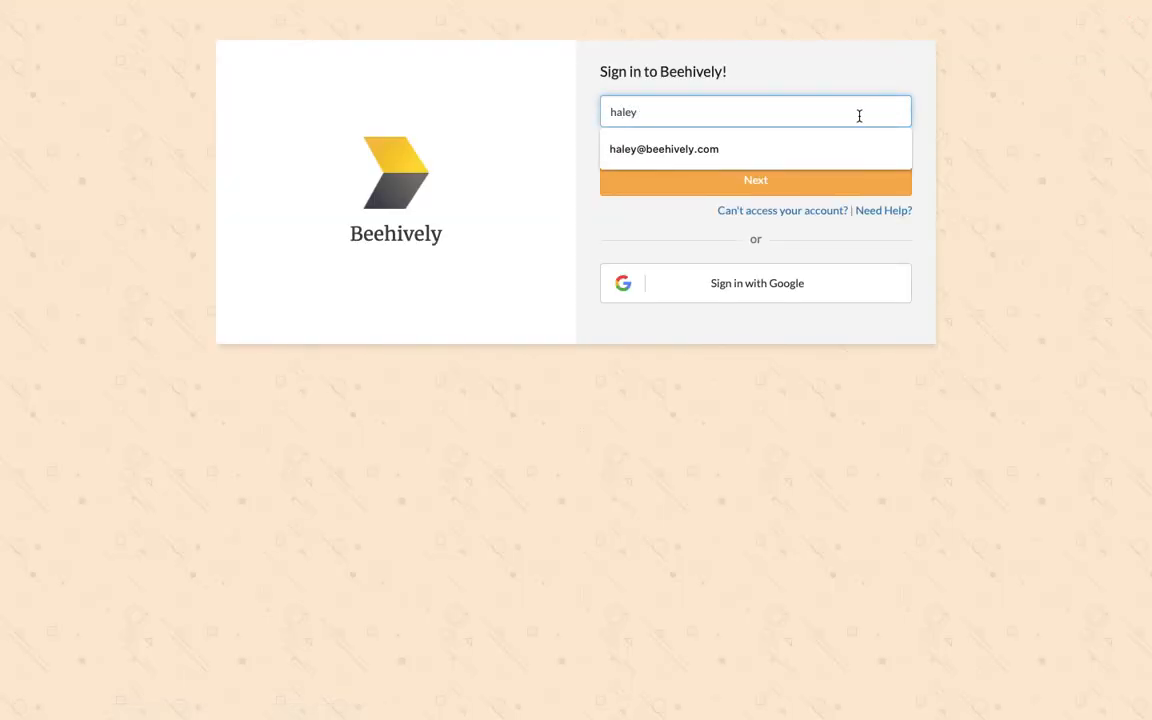
pyautogui.click(663, 148)
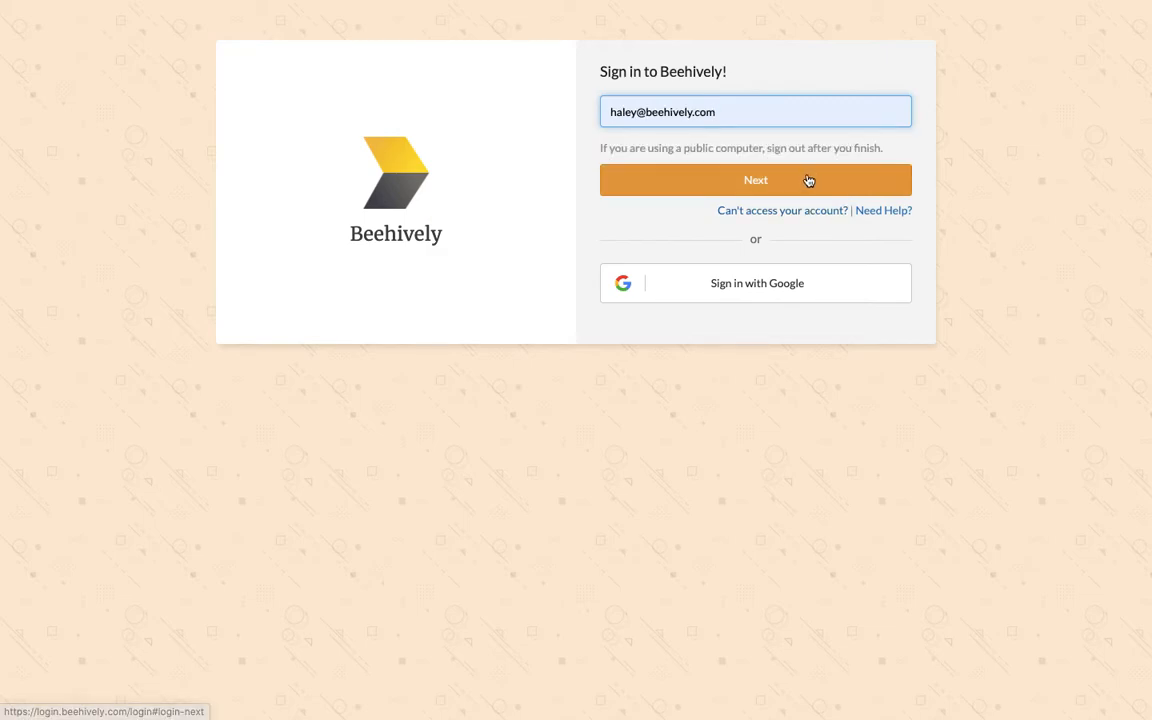
pyautogui.click(783, 210)
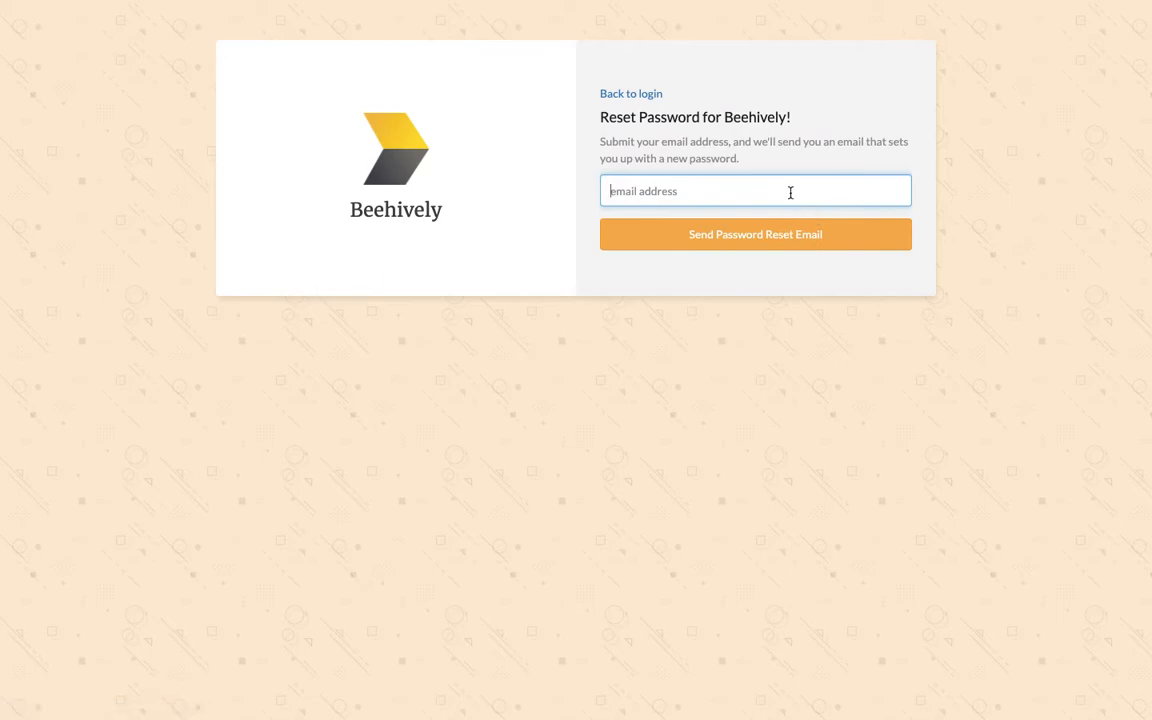
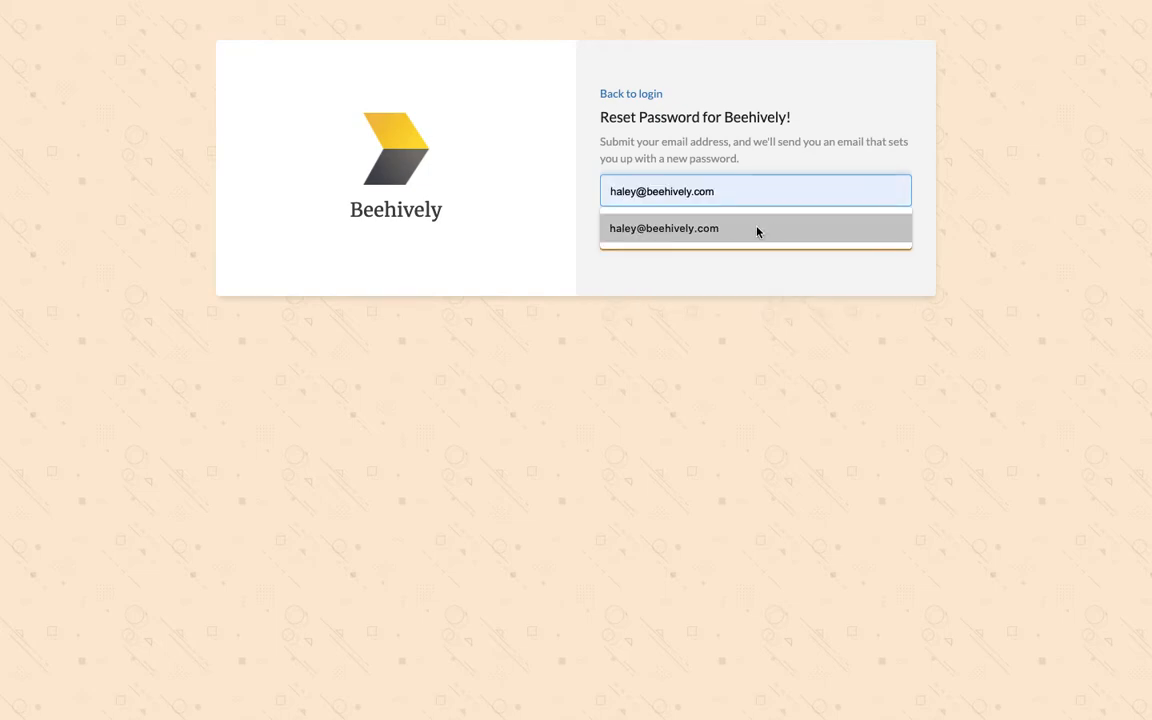
# Send a password reset email to the saved email address
pyautogui.click(664, 228)
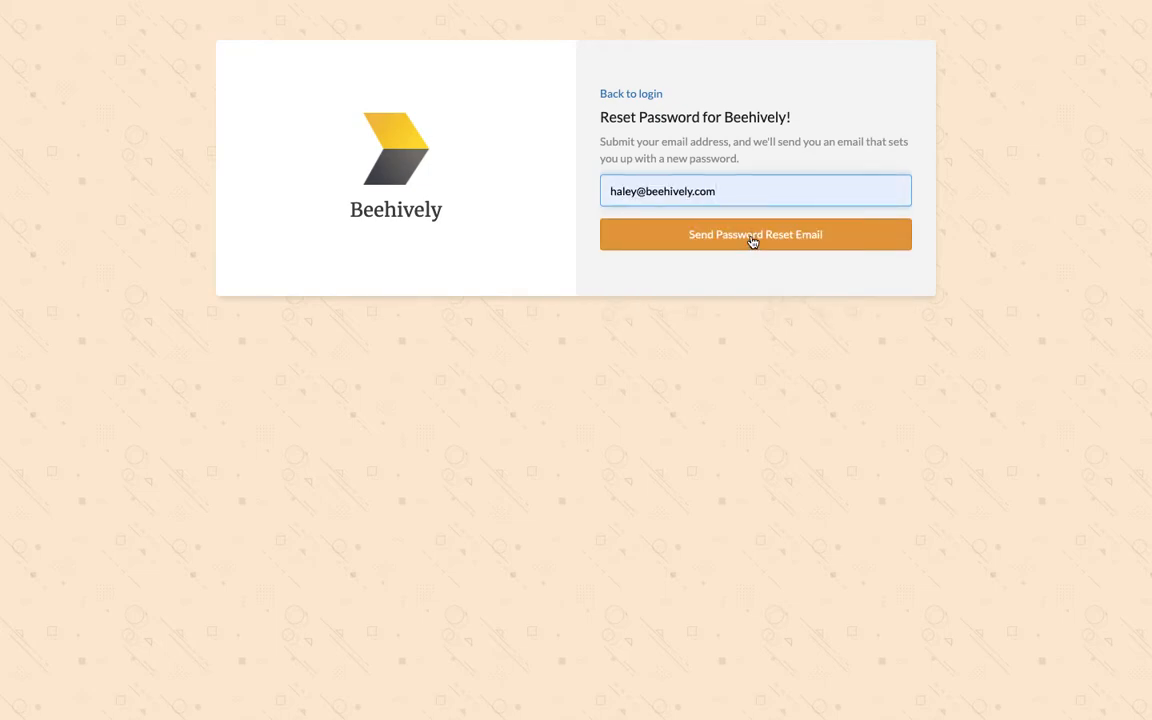
pyautogui.click(755, 234)
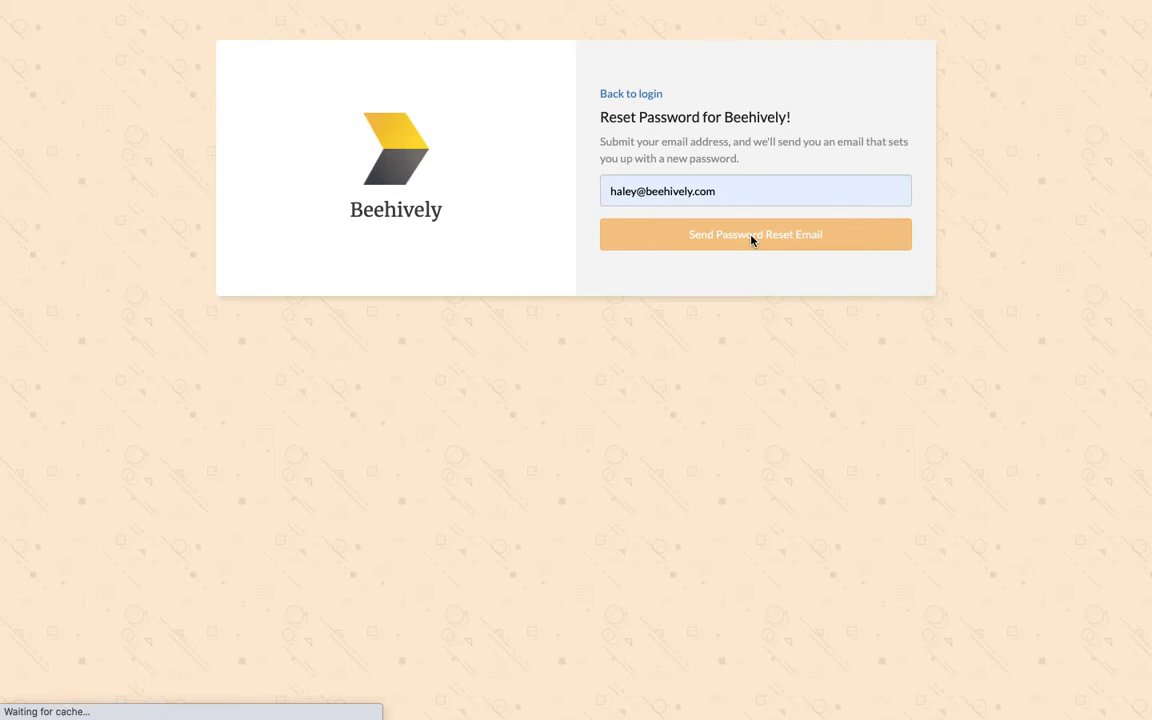
pyautogui.click(755, 234)
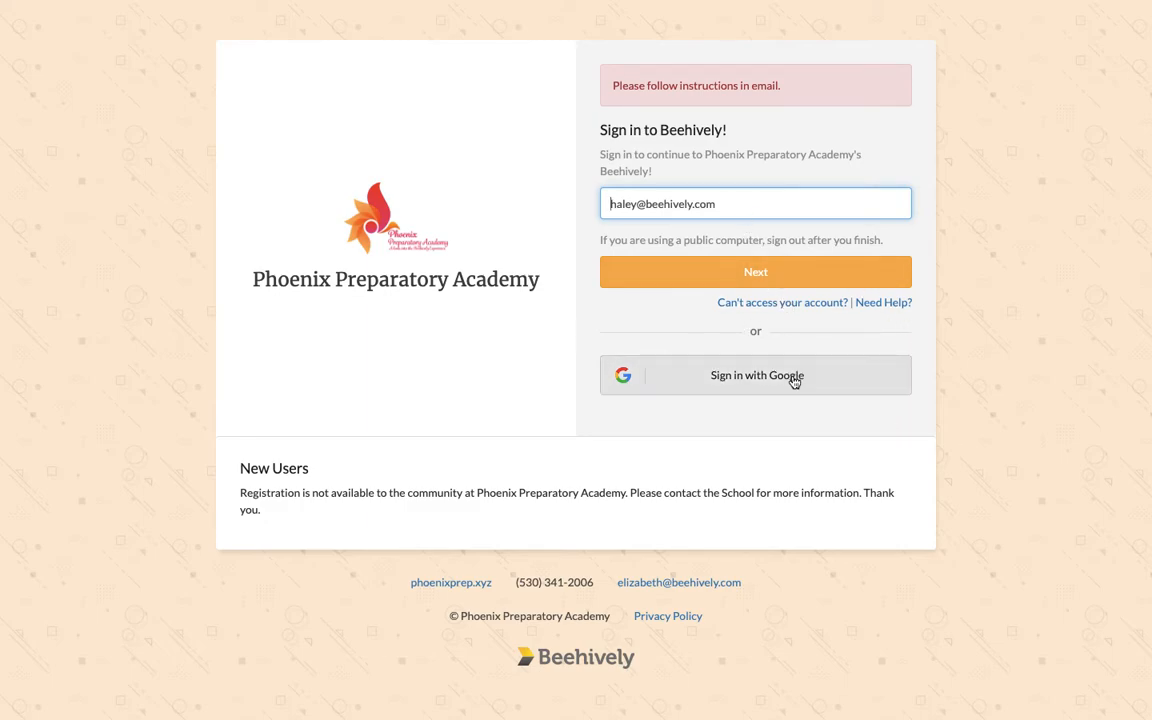
# Sign in with Google using the beehively.com account
pyautogui.click(756, 375)
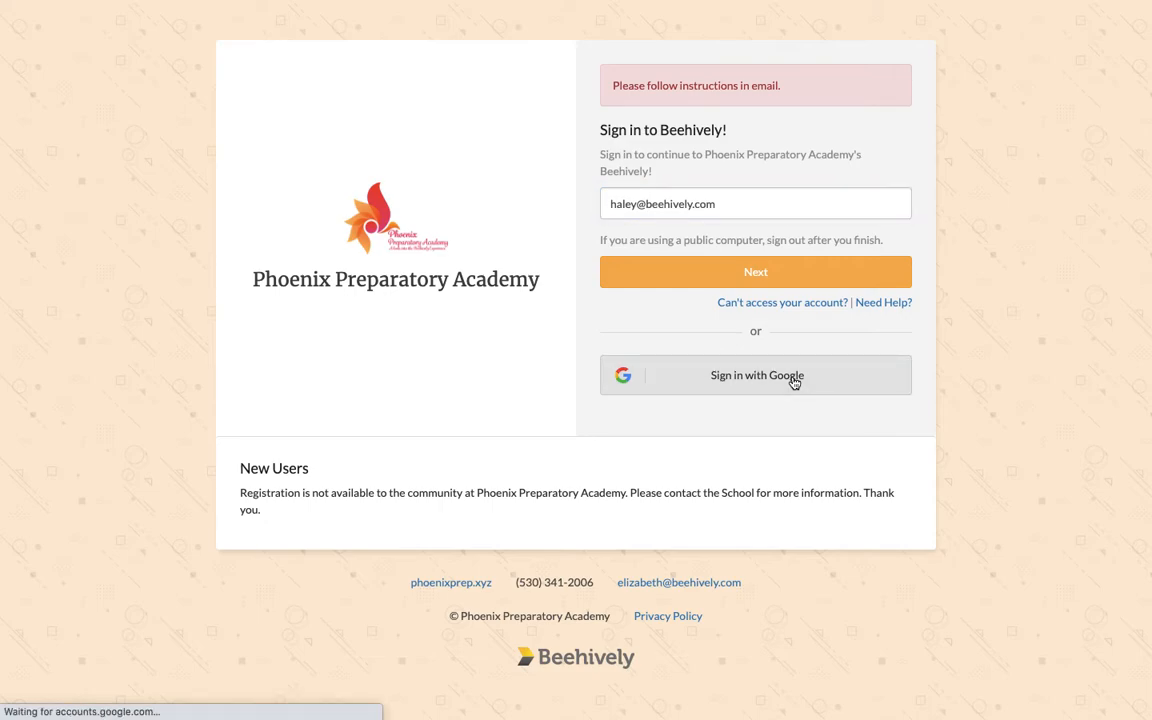
pyautogui.click(756, 375)
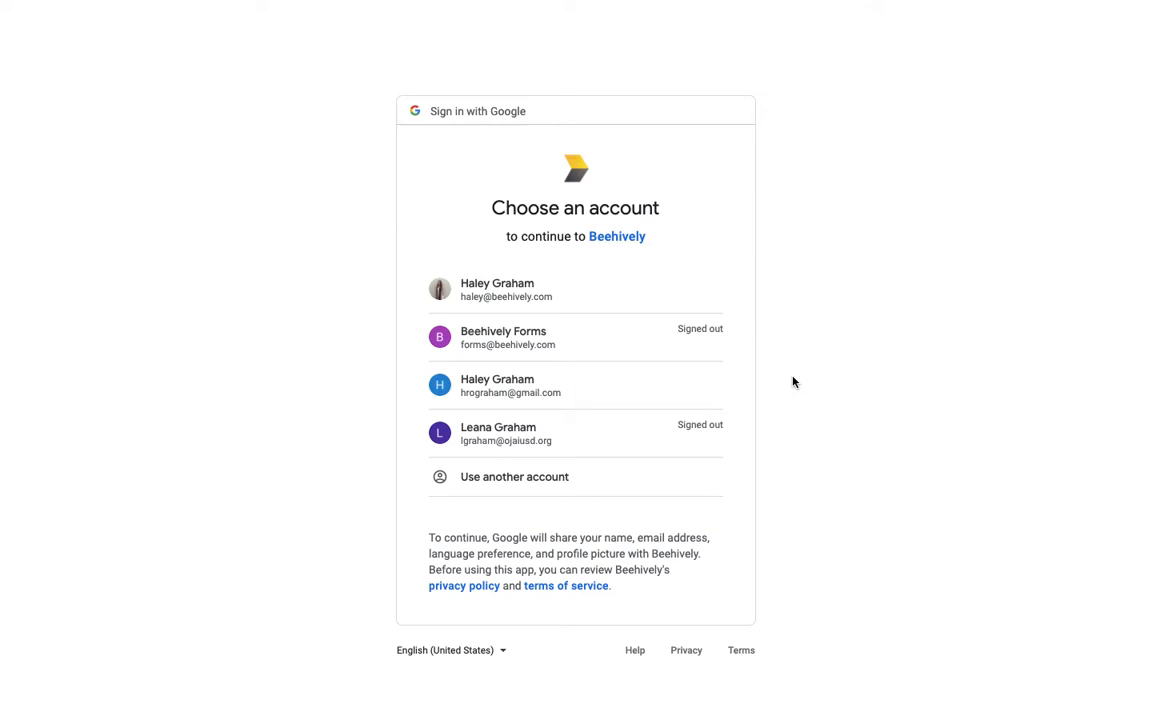
pyautogui.moveTo(723, 247)
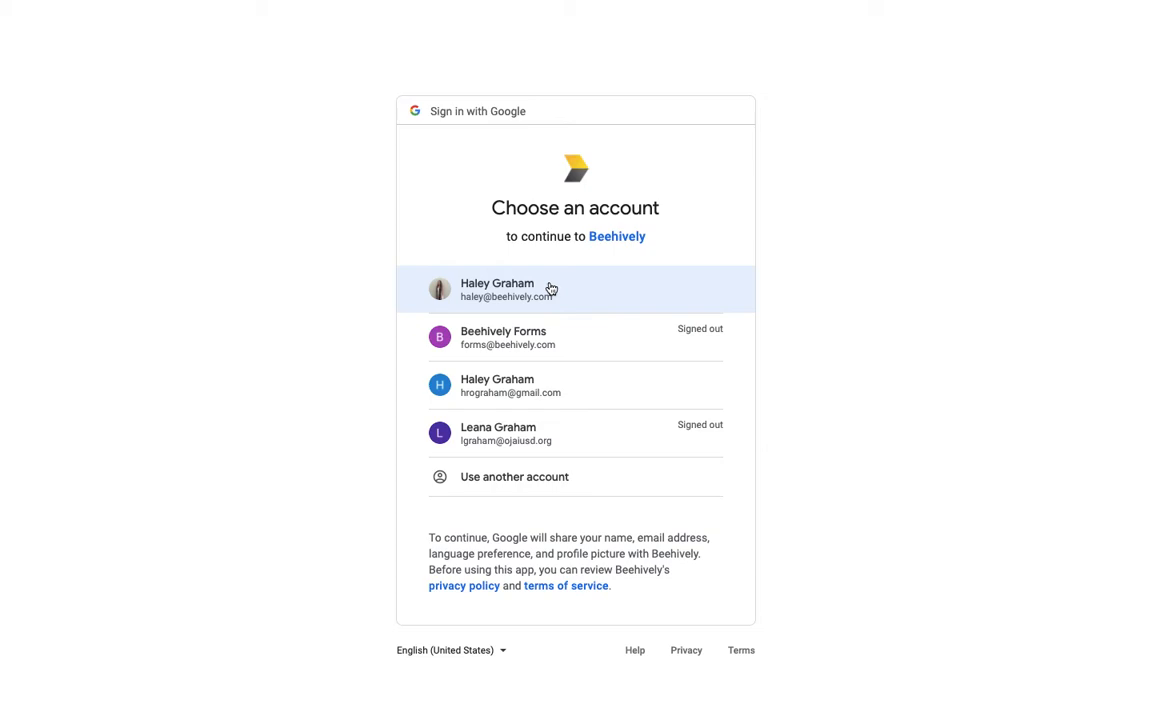
pyautogui.click(497, 289)
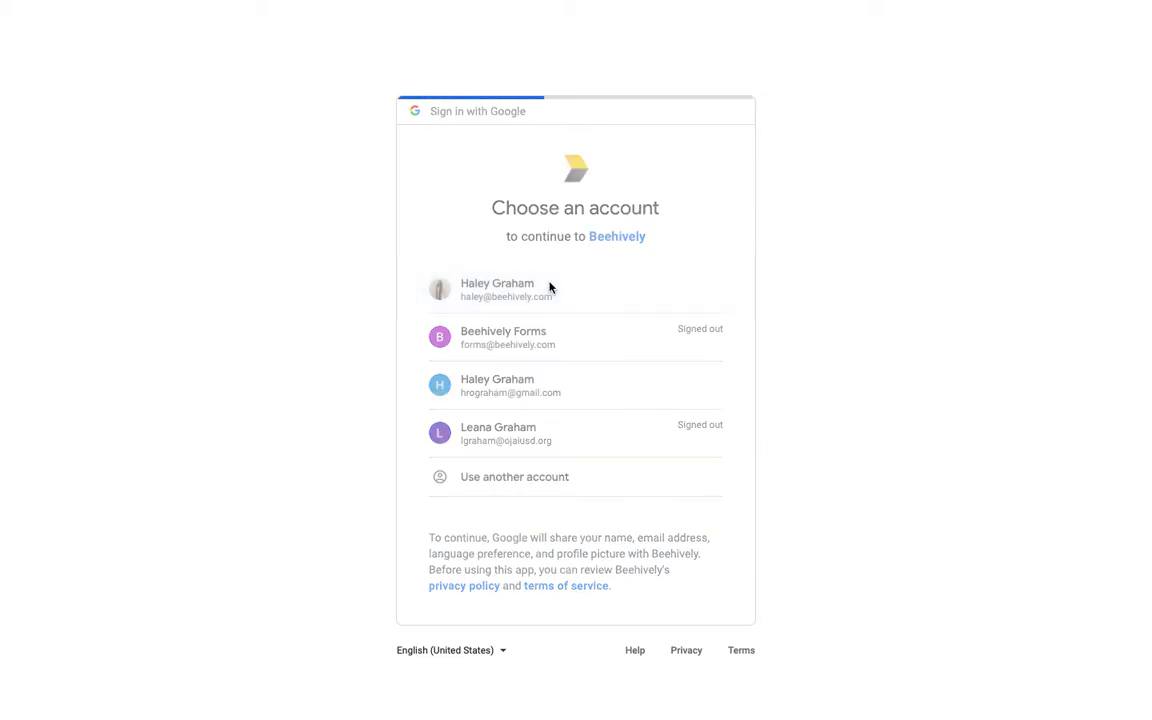
pyautogui.click(497, 289)
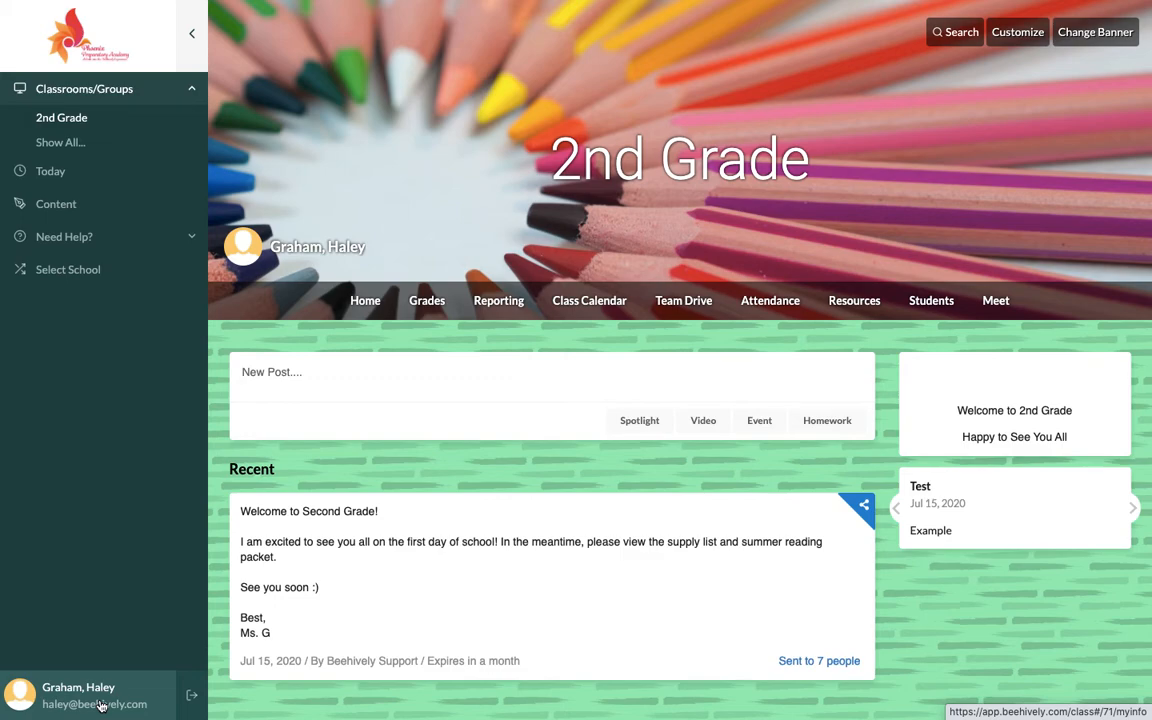
# Open the My Info profile from the sidebar name and save it
pyautogui.click(95, 695)
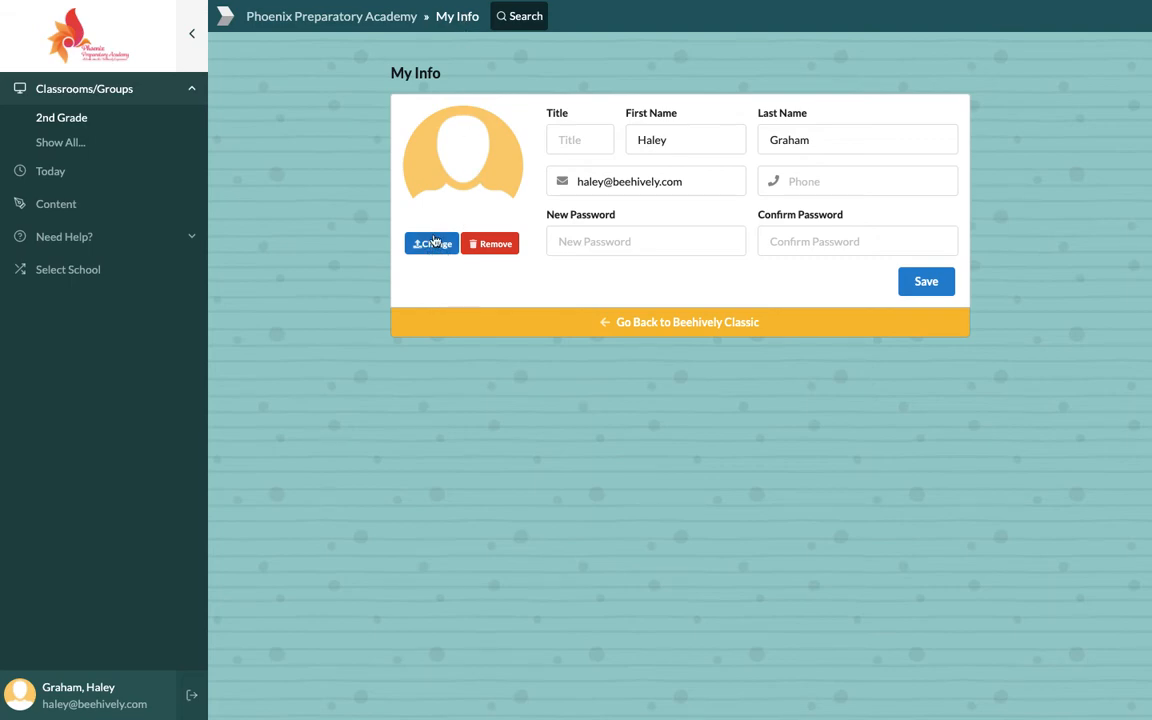
pyautogui.moveTo(452, 191)
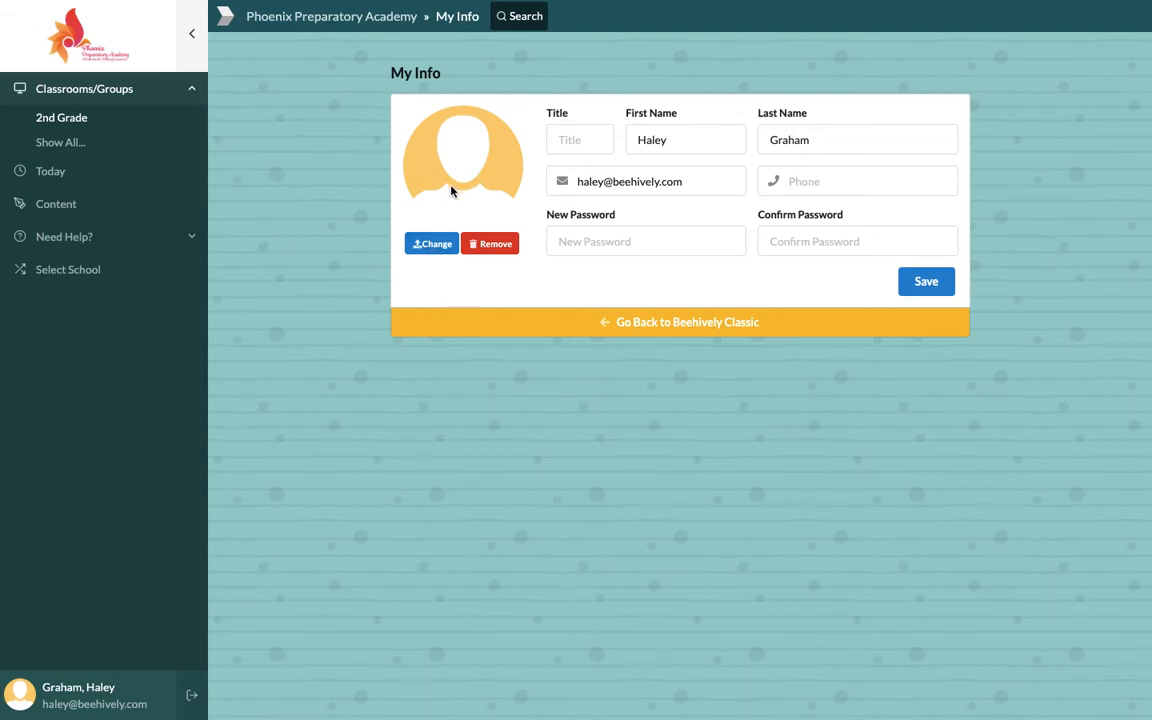
pyautogui.moveTo(485, 7)
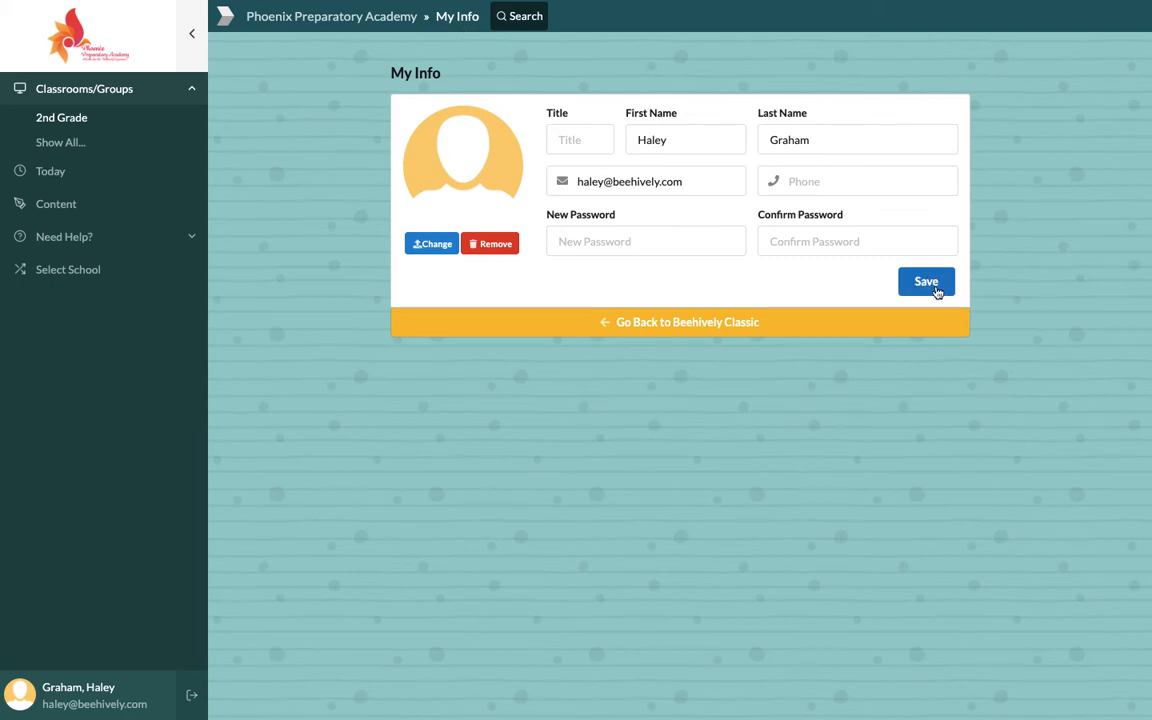
pyautogui.click(925, 281)
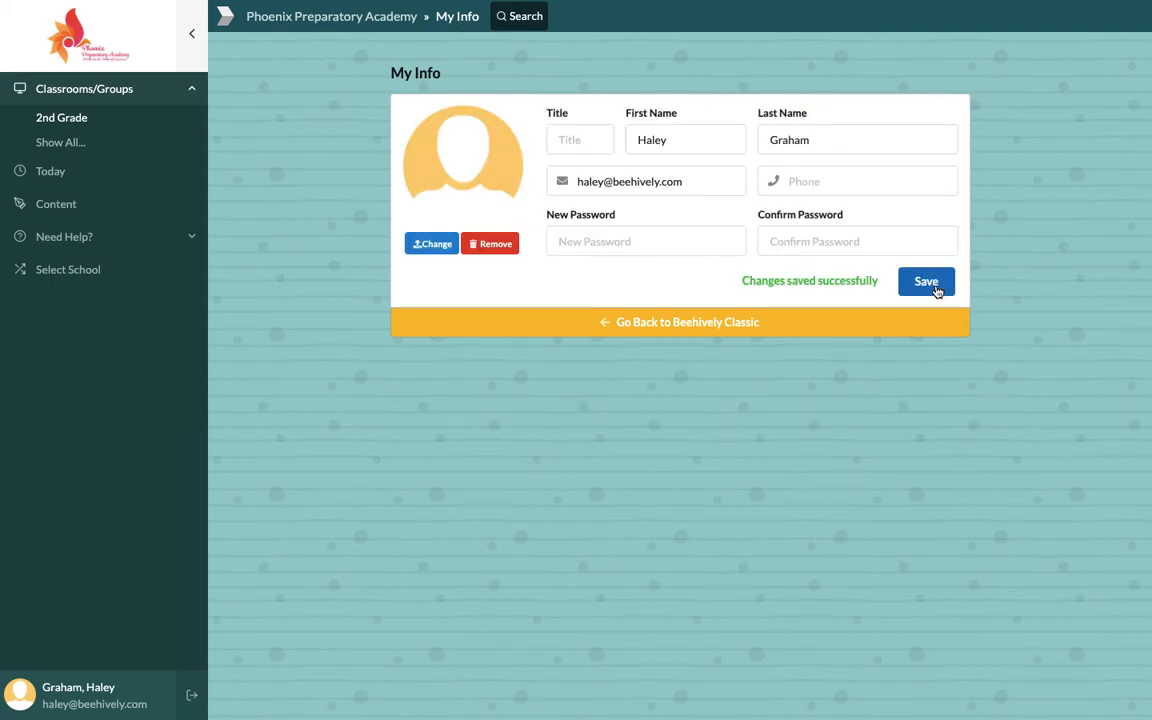